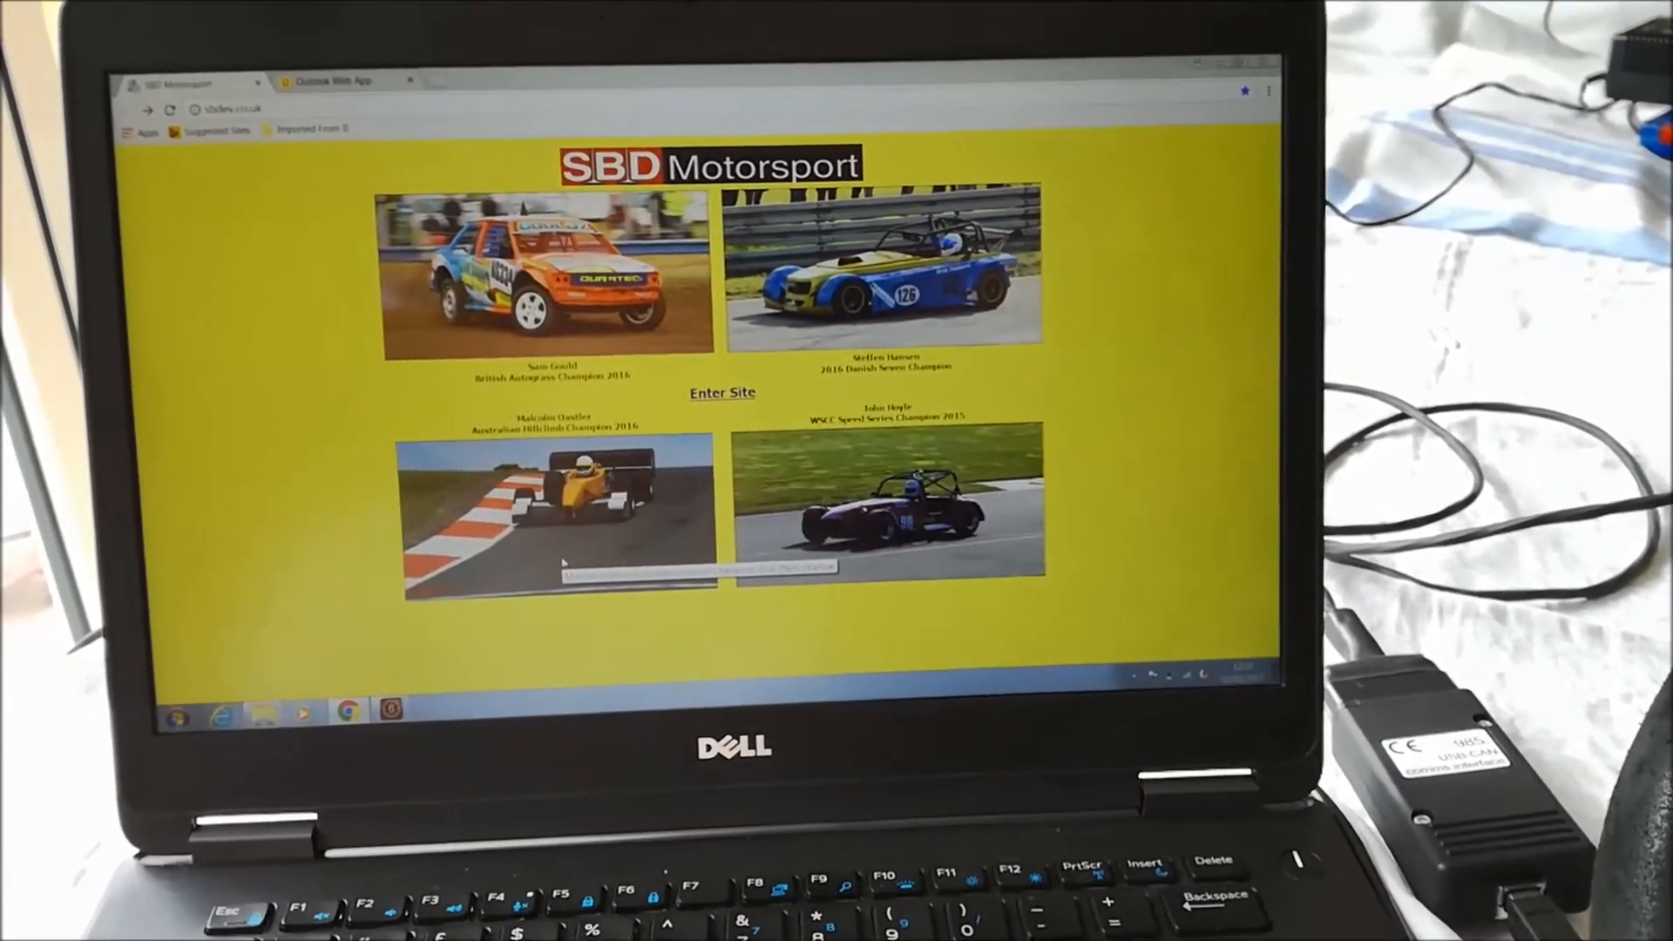
Enter the SBD Motorsport site and scroll to the Easimap 6 ECU software update links.
{"action": "left_click", "coordinate": [721, 393]}
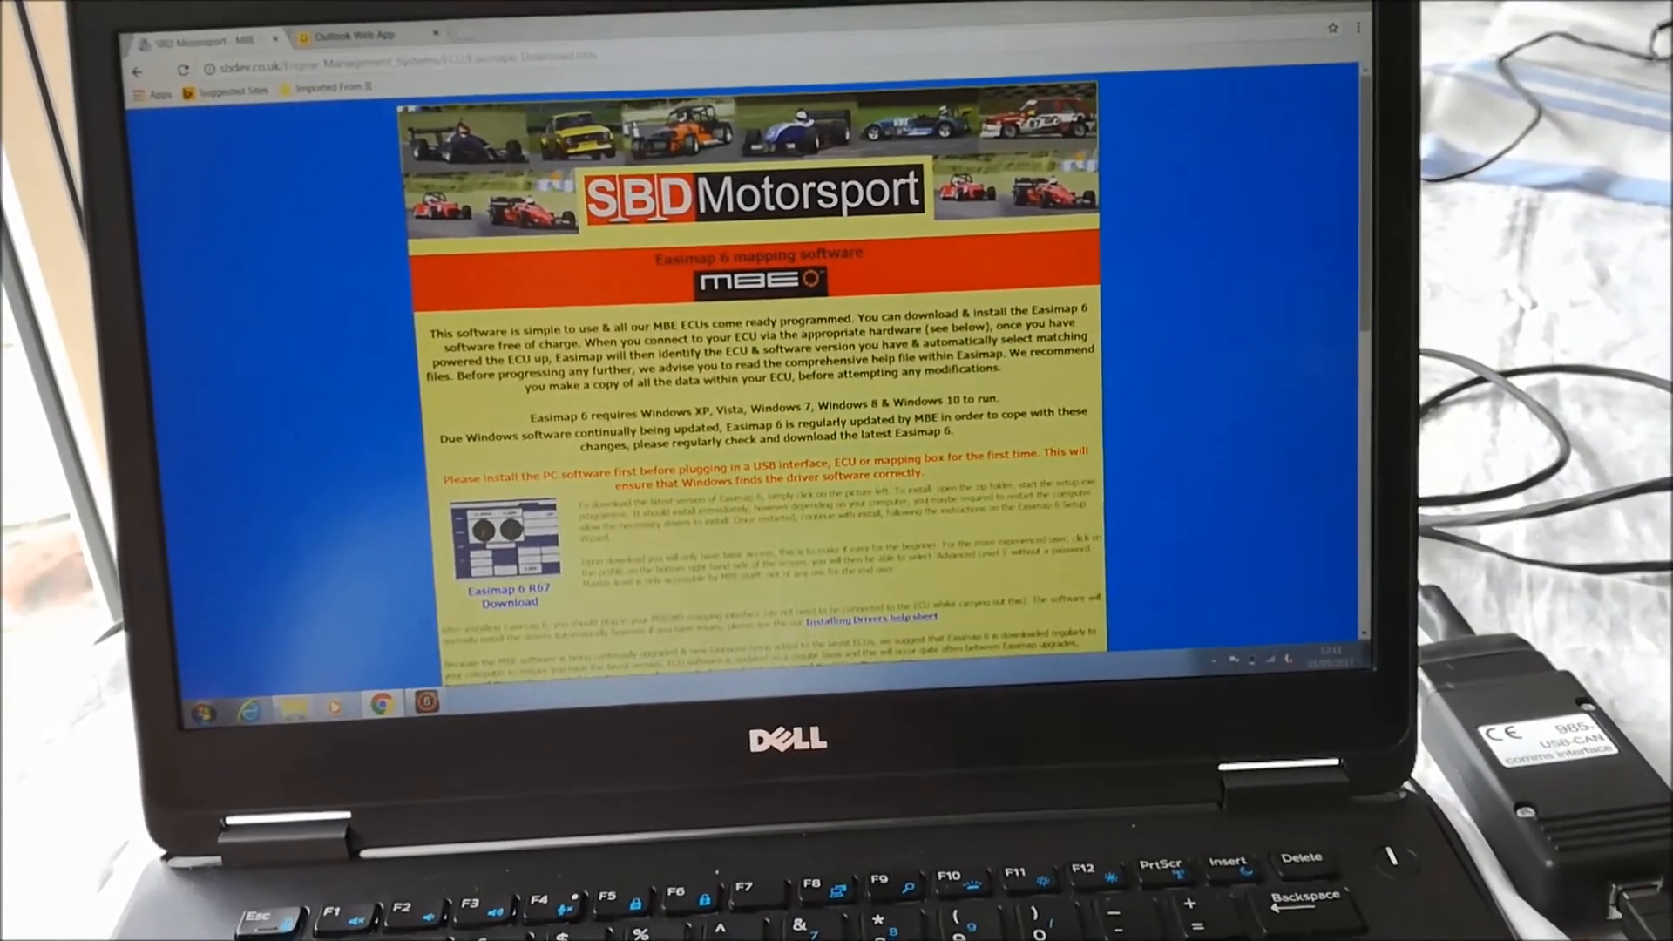
{"action": "scroll", "scroll_direction": "down", "scroll_amount": 3}
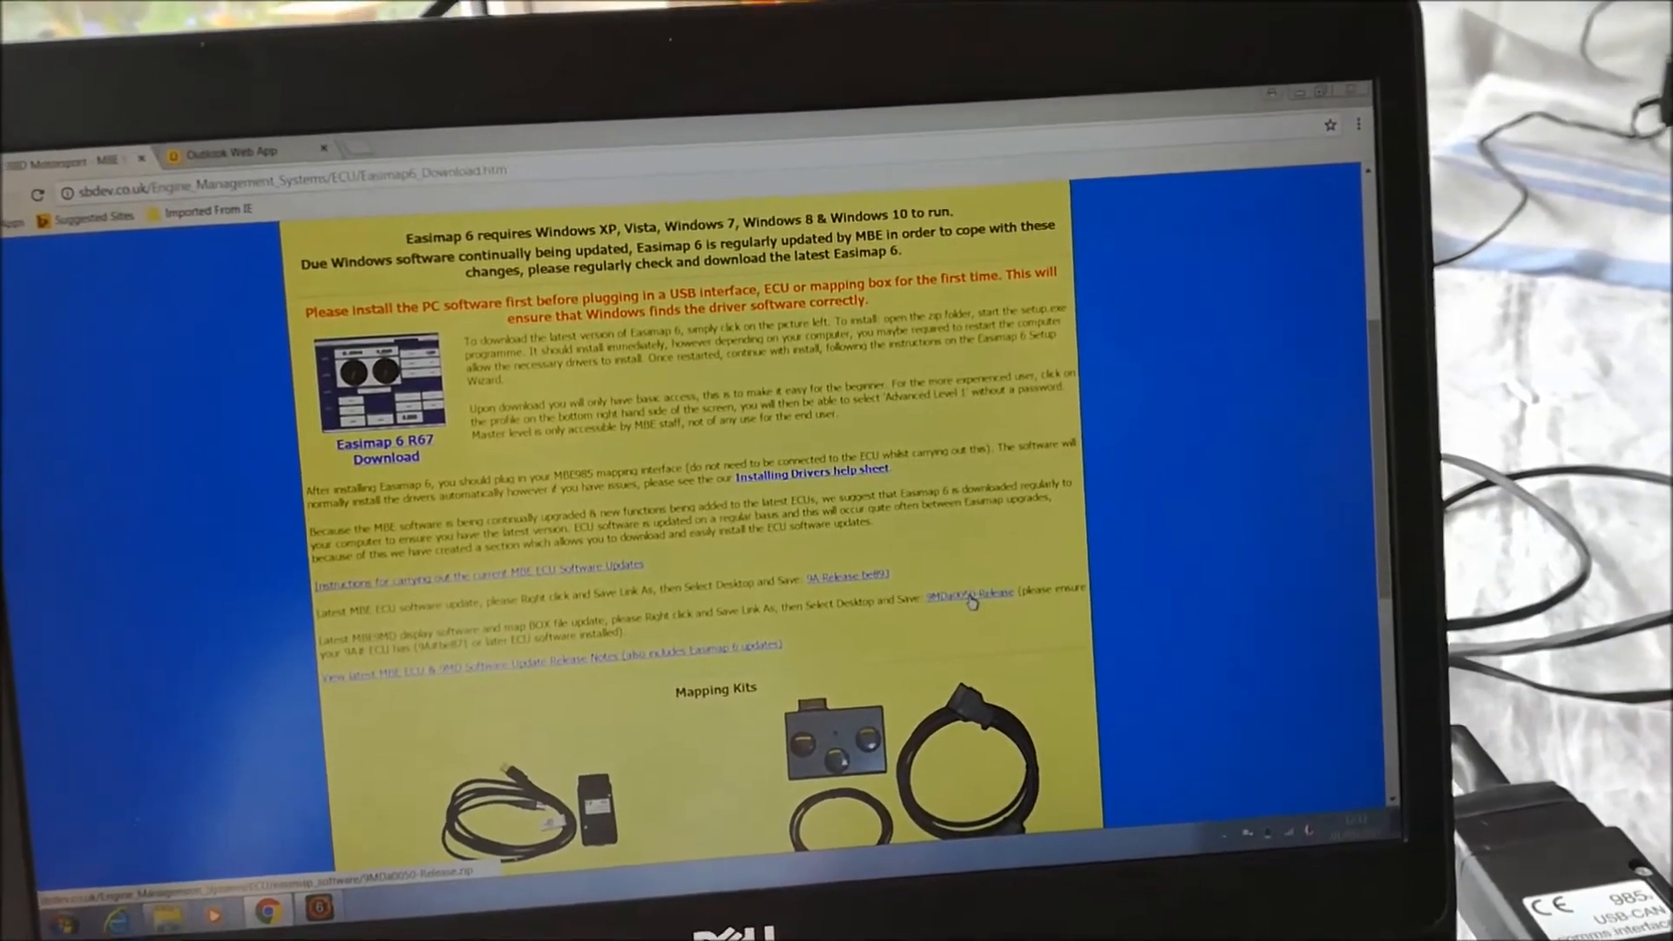
Save the 9MDa0050-Release link to the Desktop via Save link as.
{"action": "right_click", "coordinate": [971, 595]}
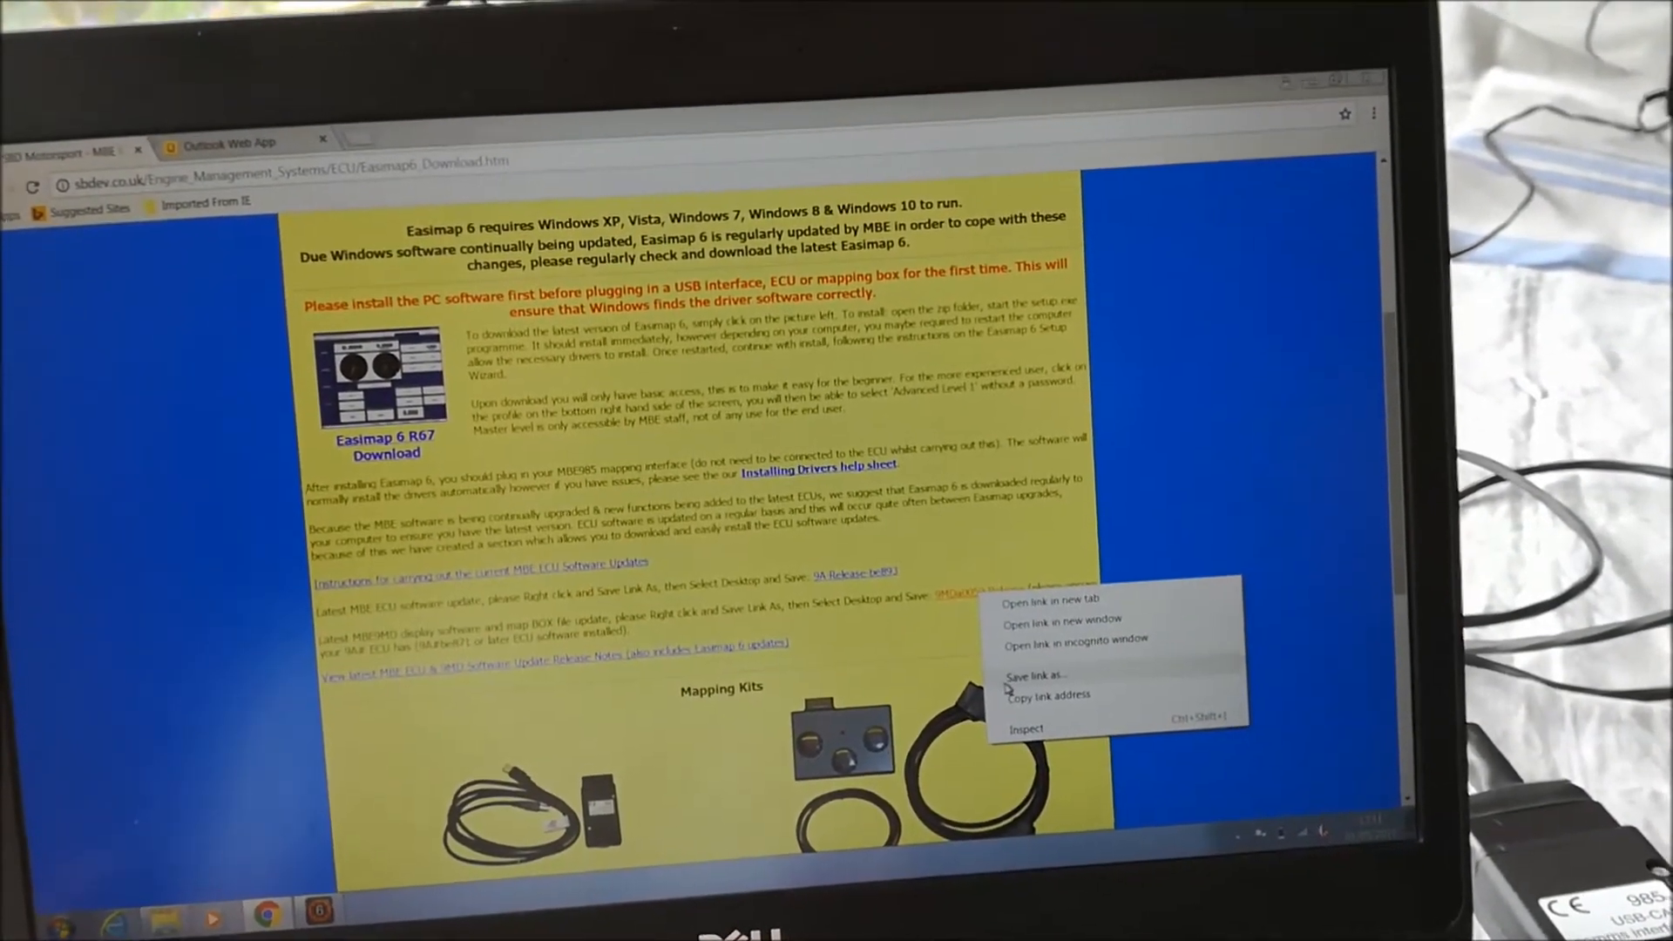
{"action": "left_click", "coordinate": [1032, 675]}
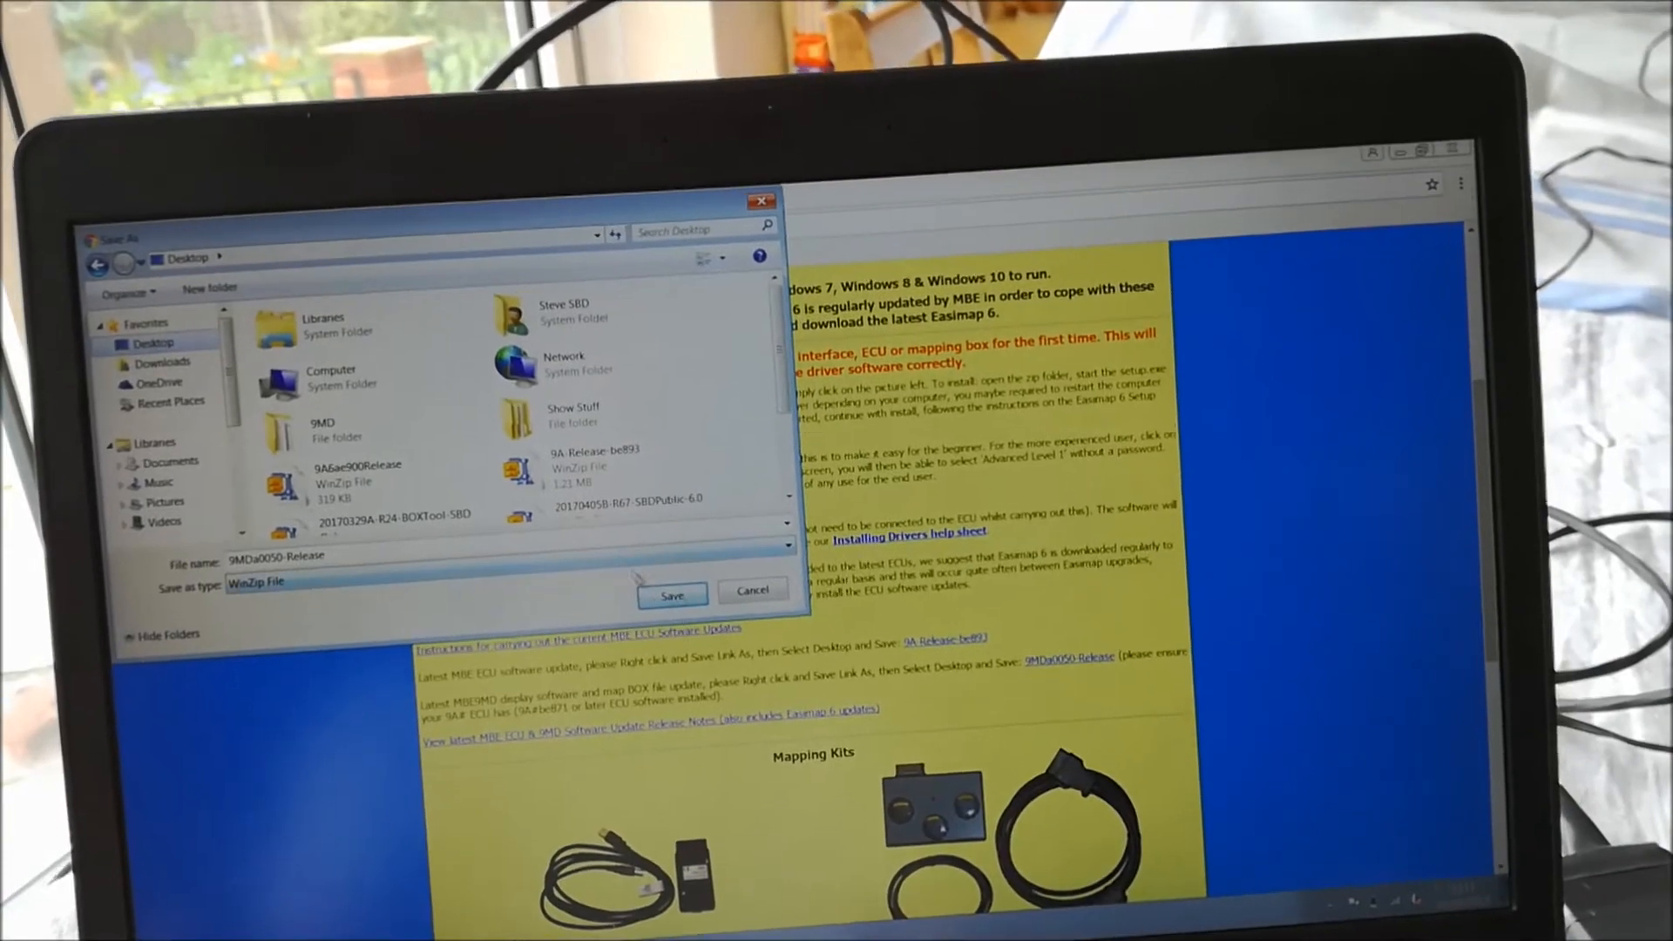
{"action": "left_click", "coordinate": [670, 595]}
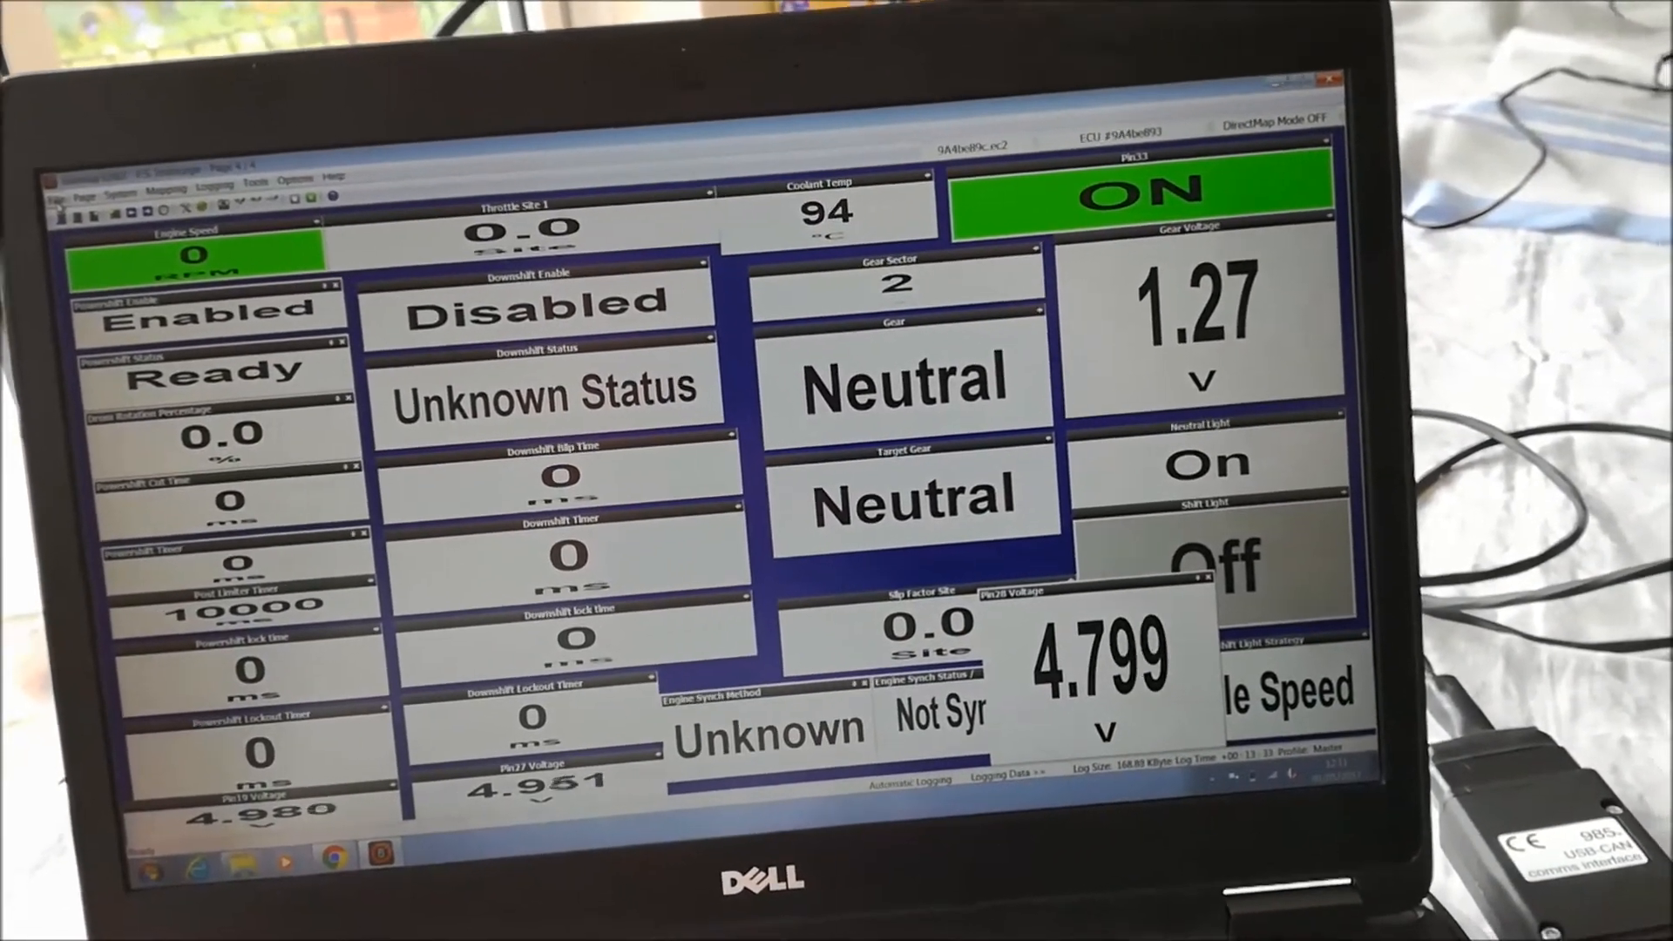
Import the 9MDa0050-Release package from the Desktop using File > Import Files.
{"action": "left_click", "coordinate": [70, 176]}
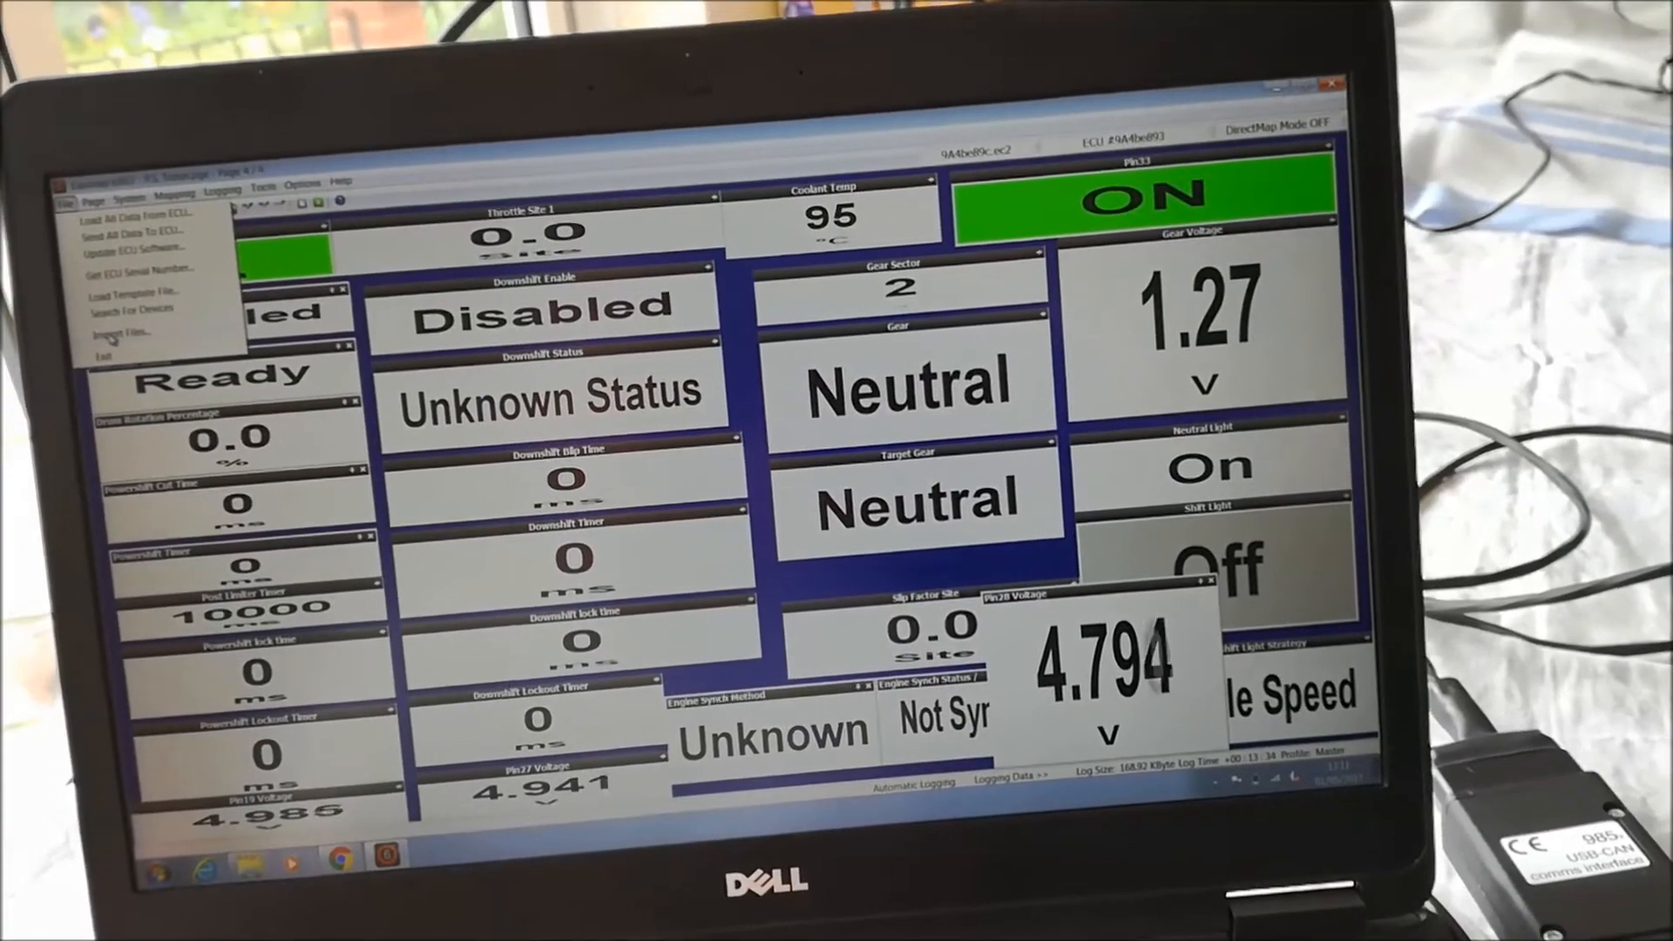
{"action": "left_click", "coordinate": [115, 332]}
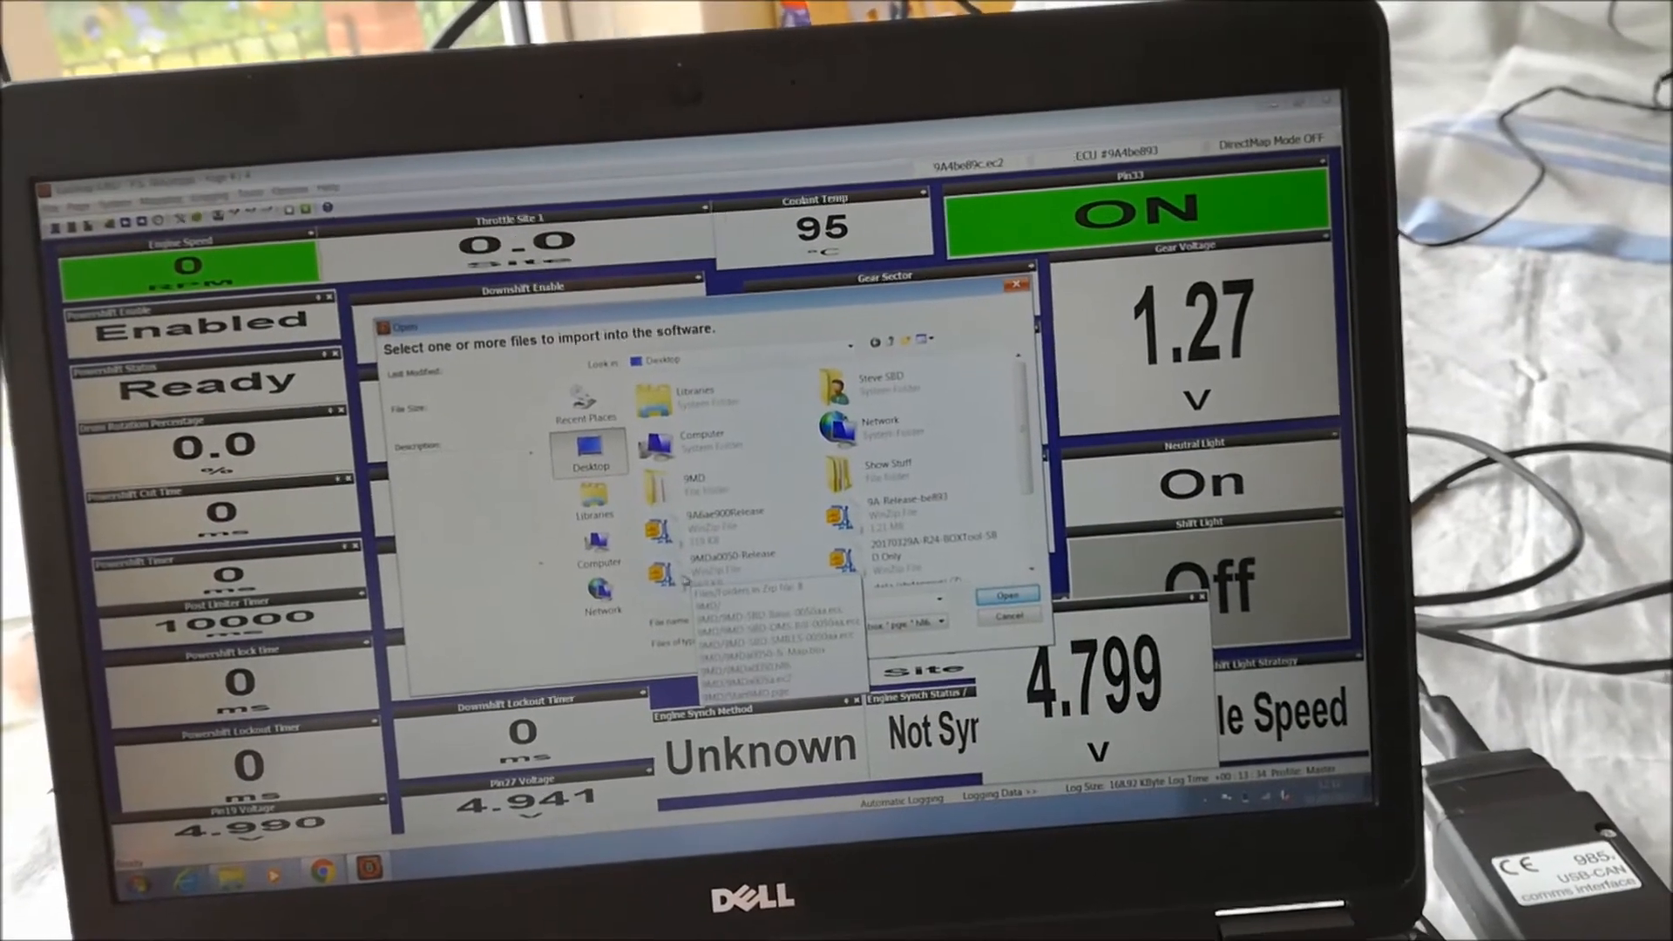
{"action": "left_click", "coordinate": [736, 555]}
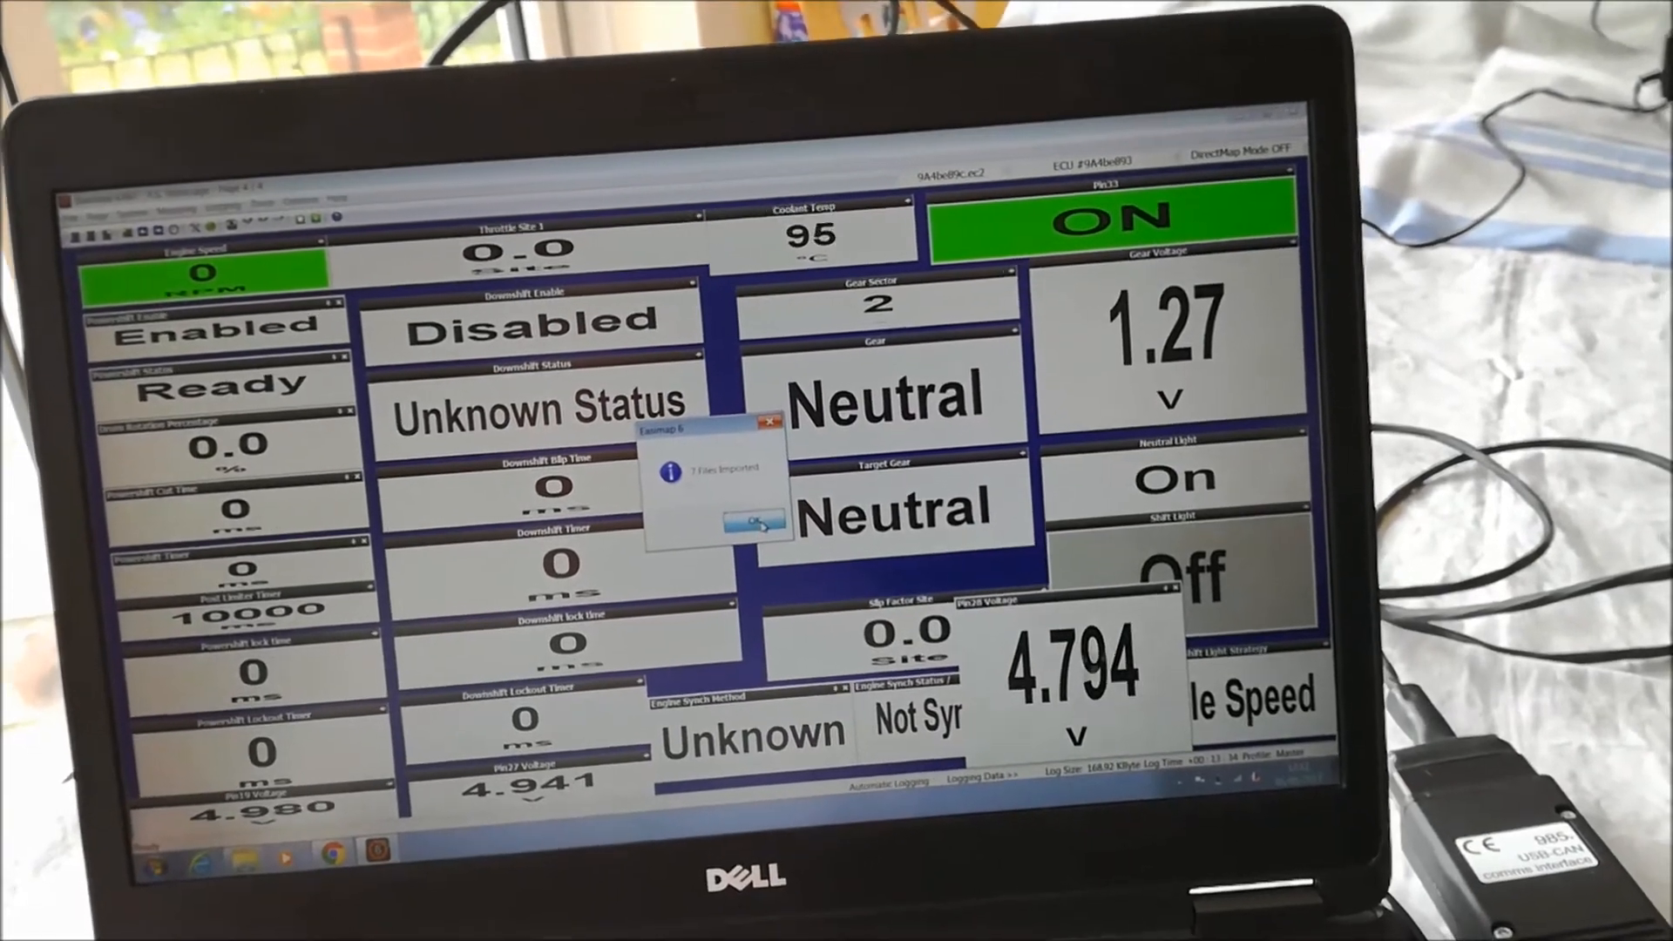
Dismiss the '7 Files Imported' message and accept the serial communication preferences.
{"action": "left_click", "coordinate": [750, 522]}
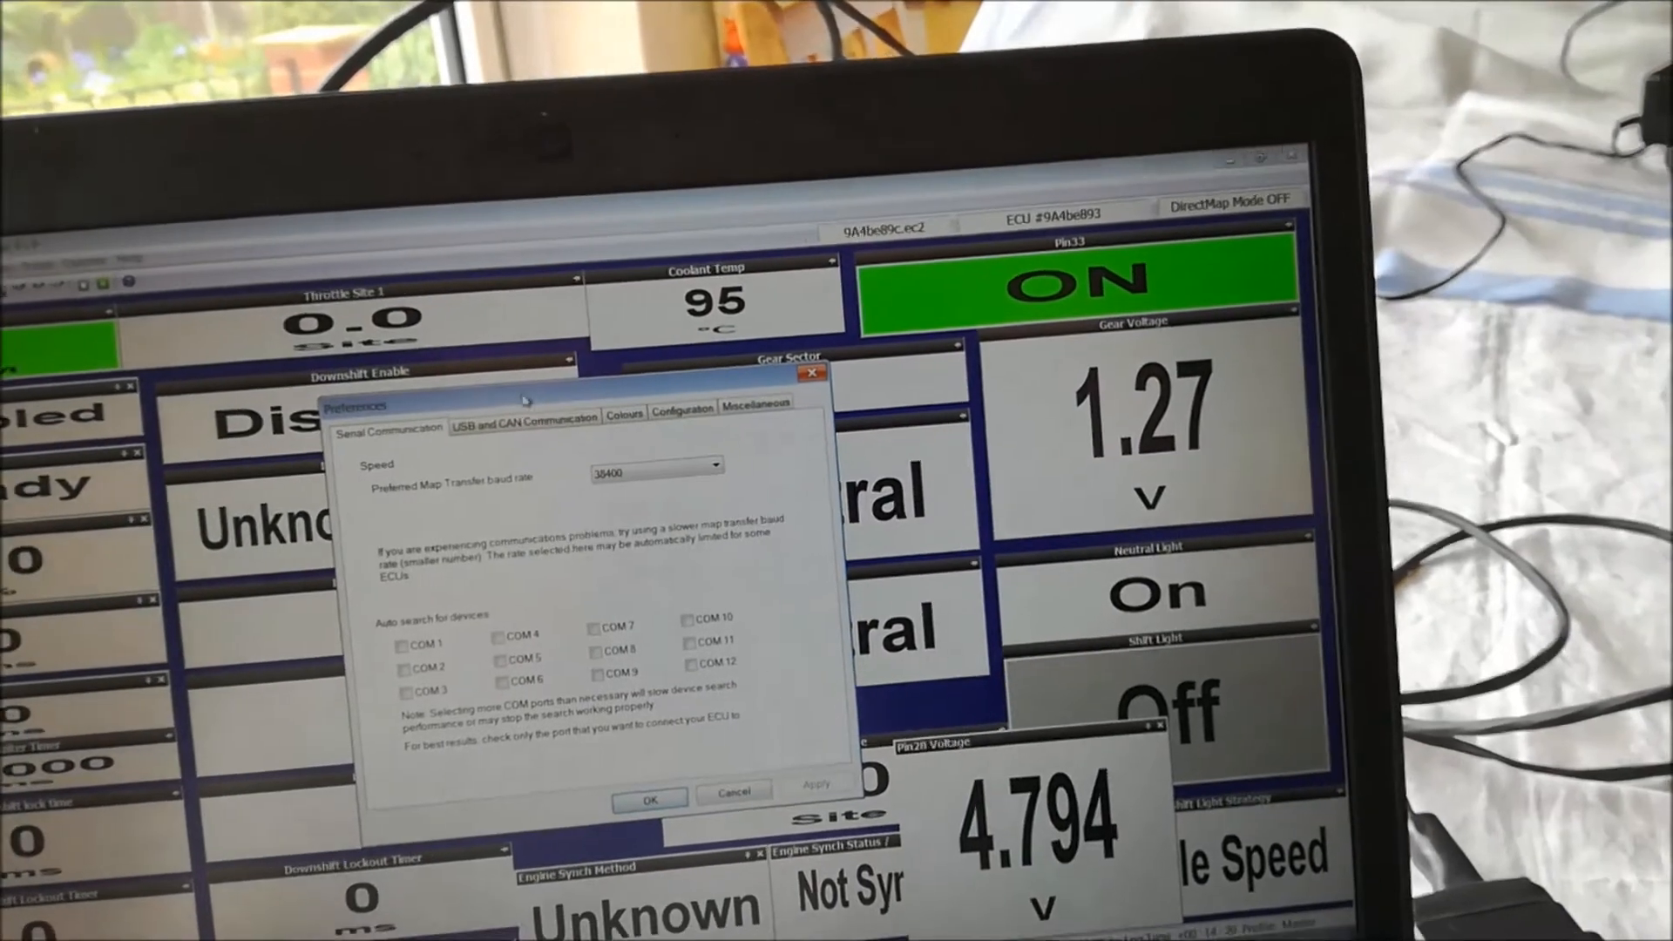
{"action": "left_click", "coordinate": [524, 418]}
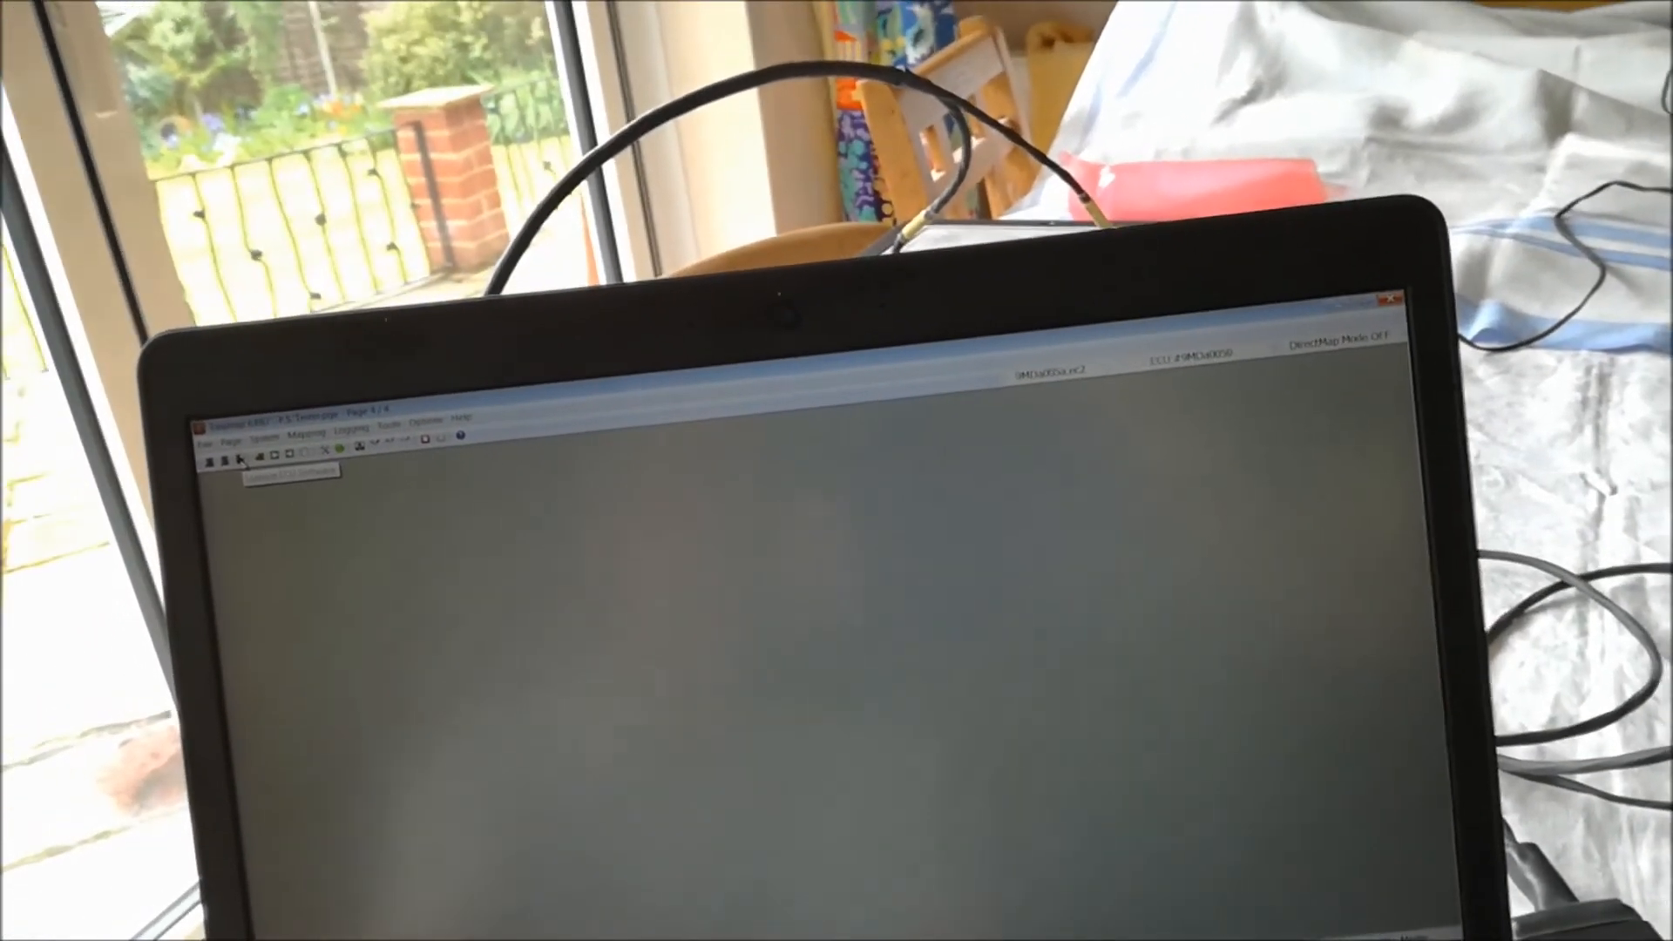
Send 9MDa0050 & Map.box to the display ECU with Update ECU Software.
{"action": "left_click", "coordinate": [244, 457]}
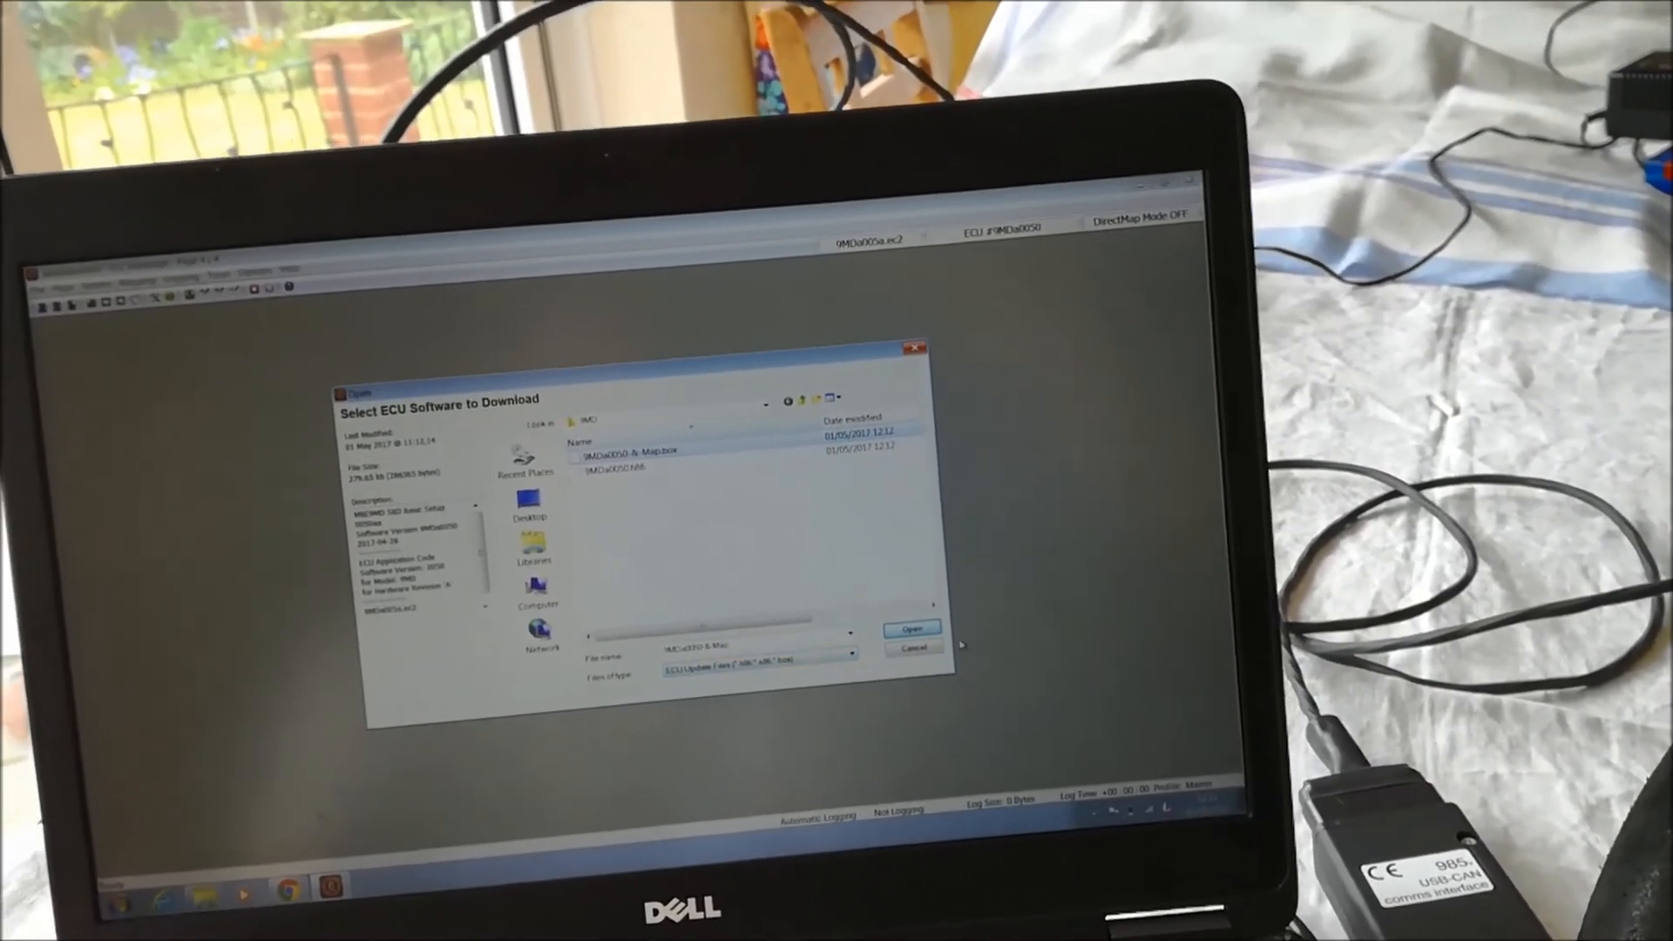
{"action": "left_click", "coordinate": [911, 628]}
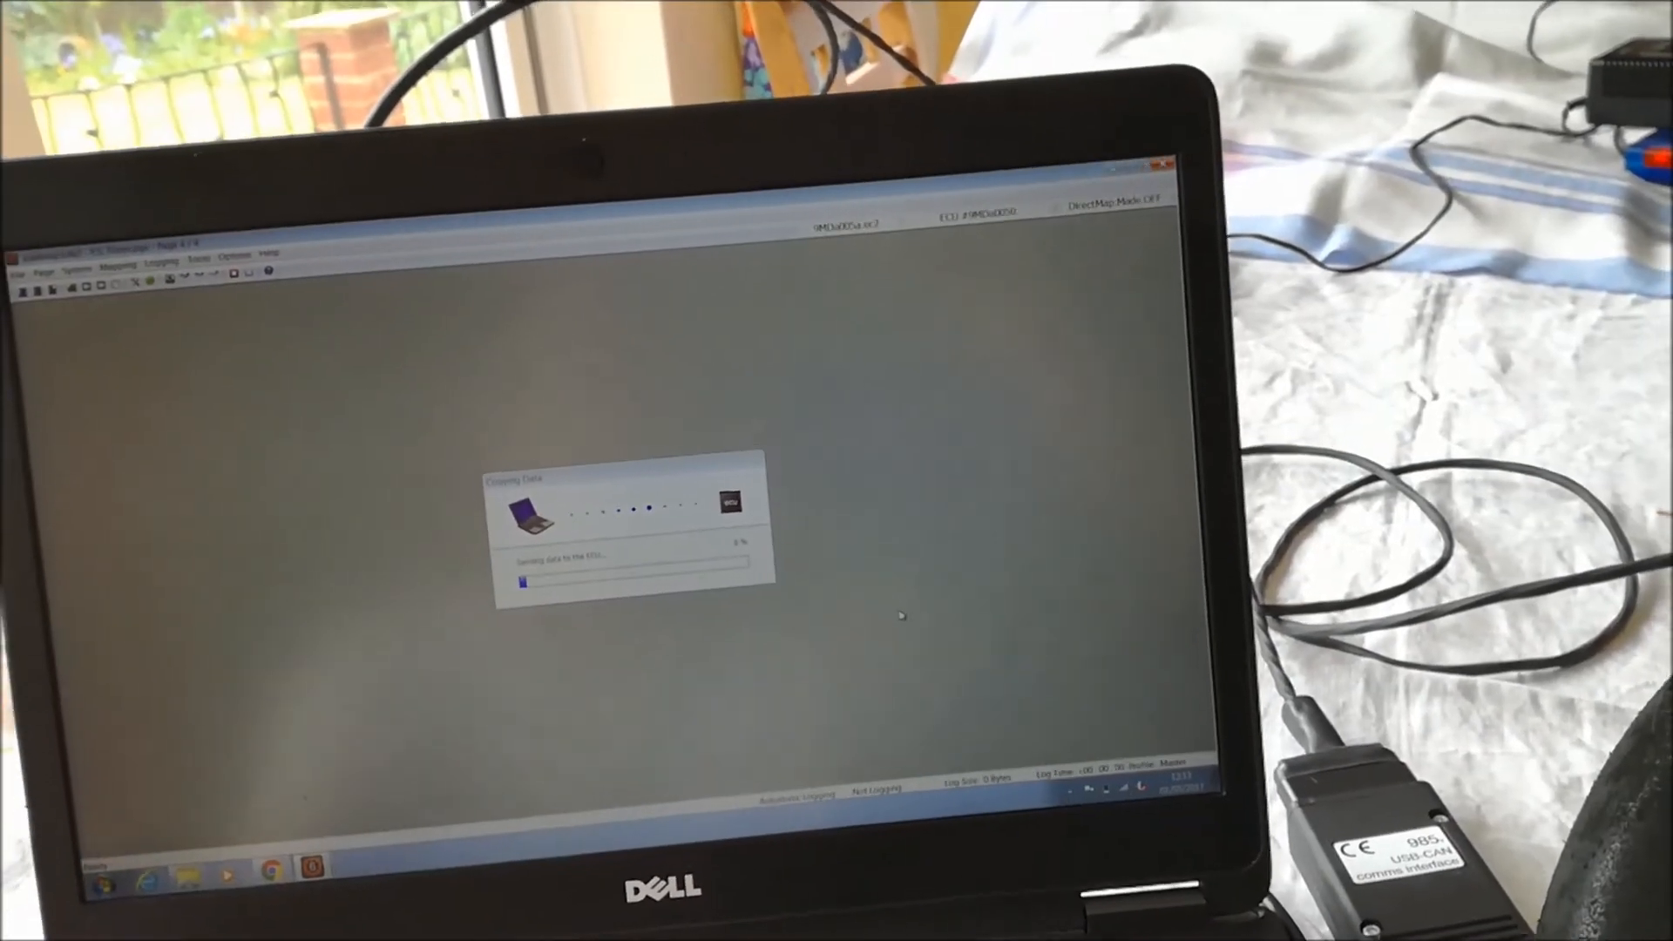